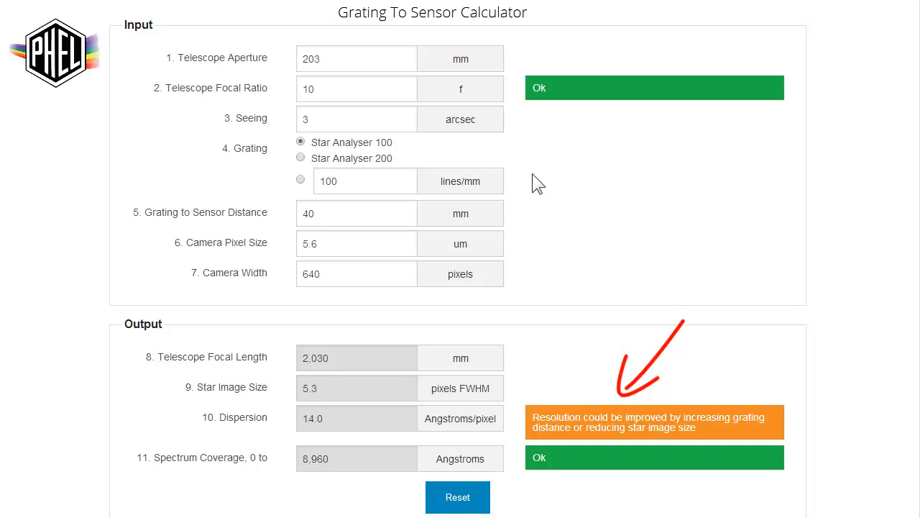
# Change the grating-to-sensor distance from 40 to 45 mm.
pyautogui.click(356, 213)
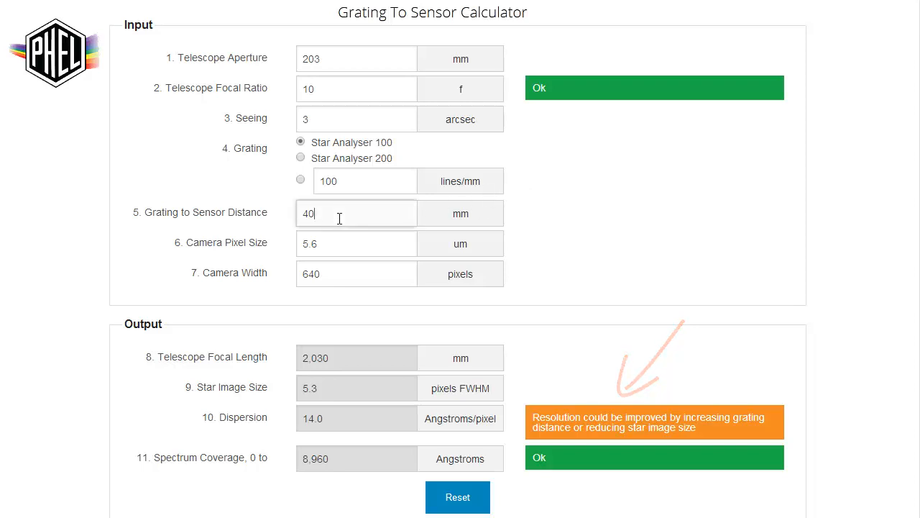
pyautogui.write('5')
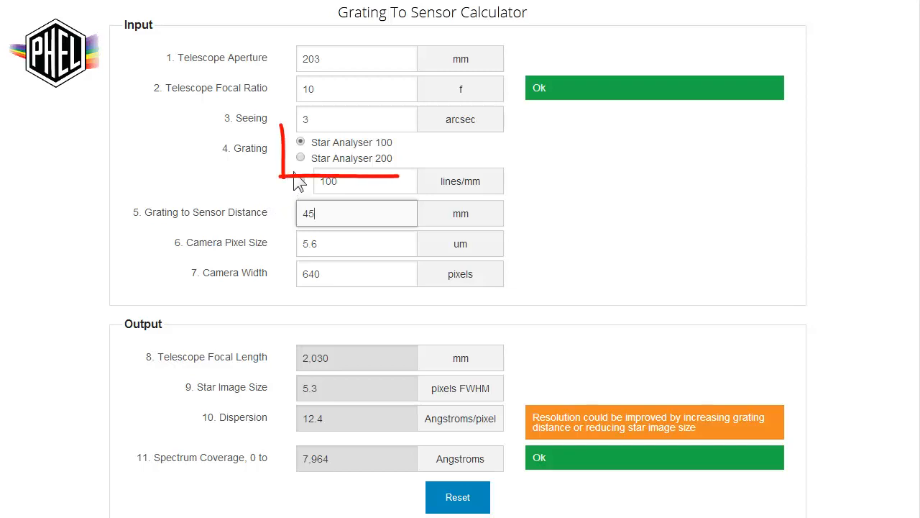
pyautogui.click(300, 157)
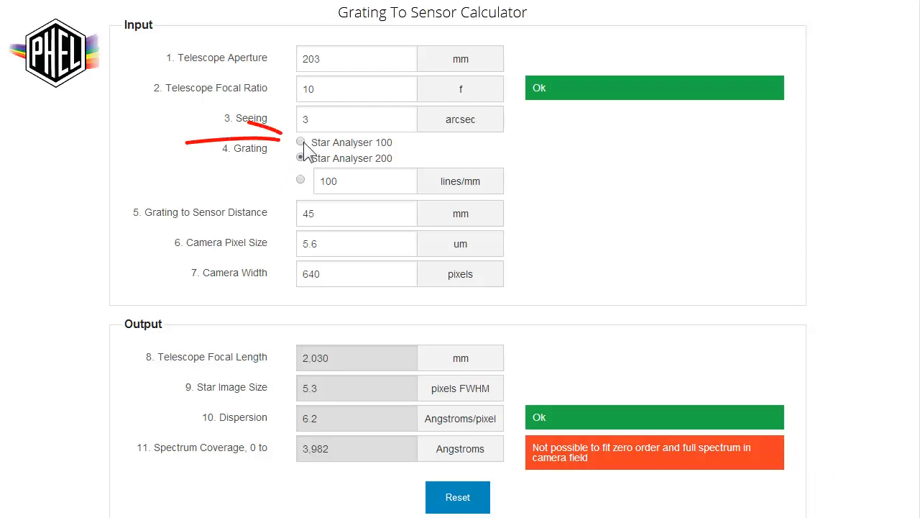
pyautogui.click(301, 141)
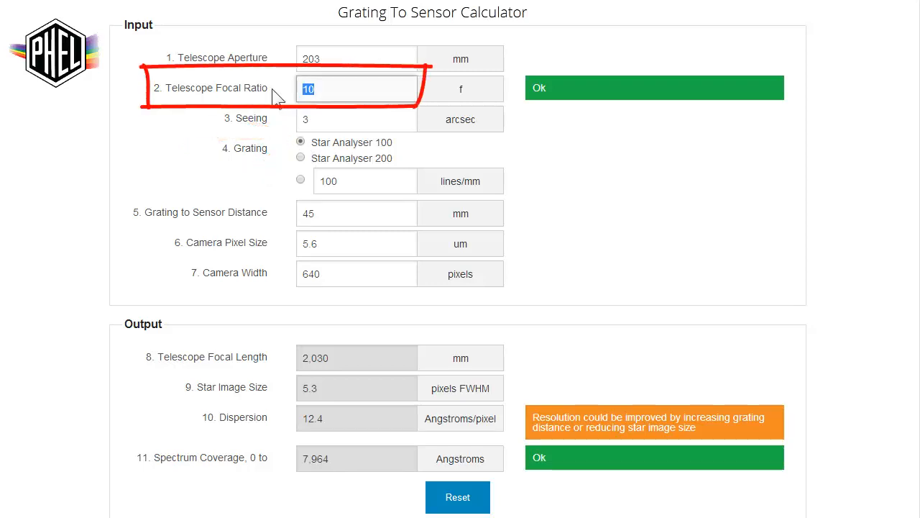
# Enter 6.3 as the telescope focal ratio, replacing 10.
pyautogui.write('6.3')
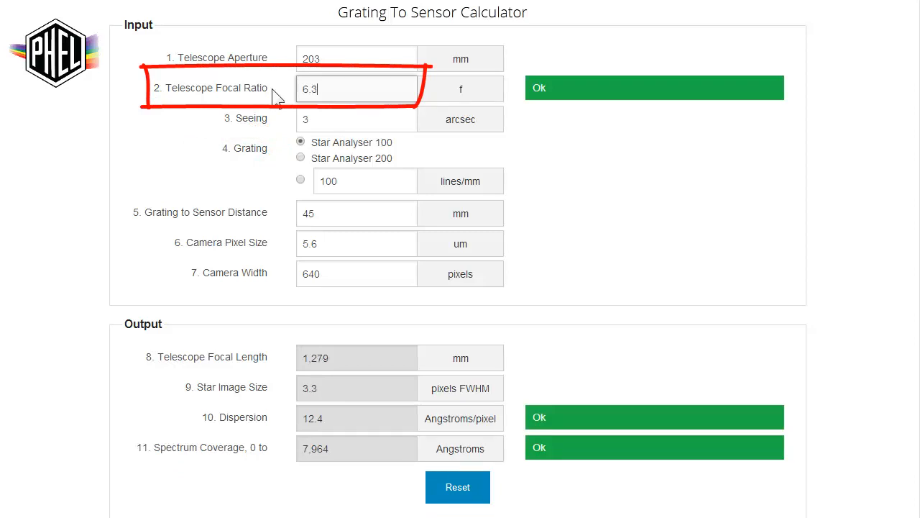
pyautogui.moveTo(518, 58); pyautogui.dragTo(819, 475)
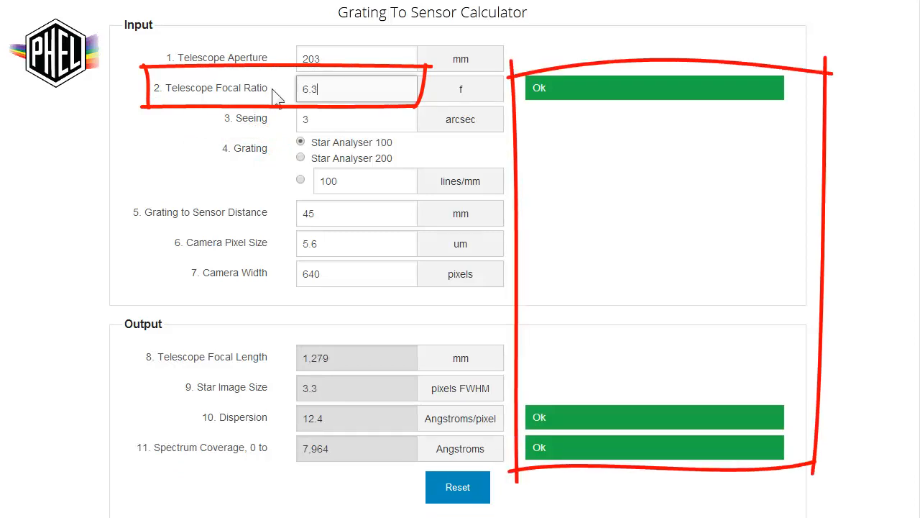